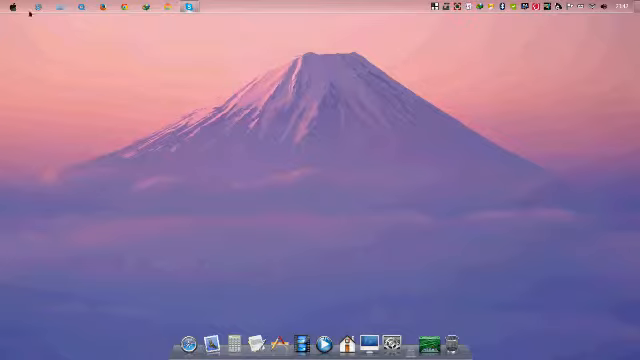
Briefly check the start menu, then launch the web browser on Google's homepage
left_click(8, 12)
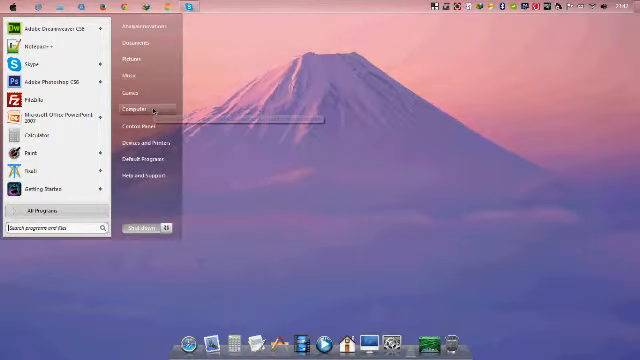
right_click(132, 104)
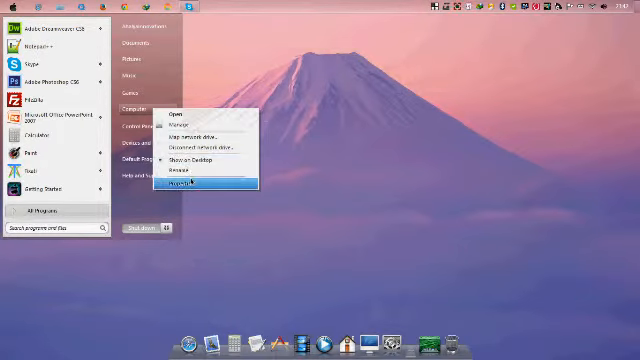
left_click(192, 182)
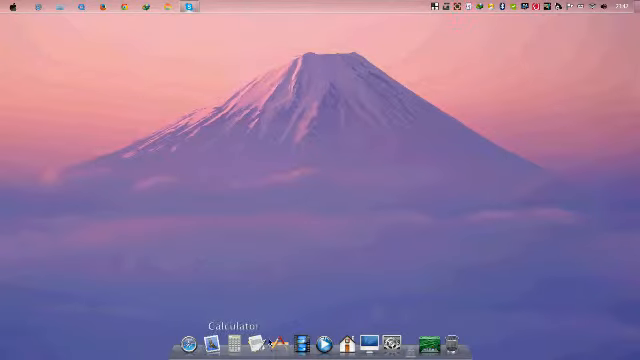
mouse_move(112, 116)
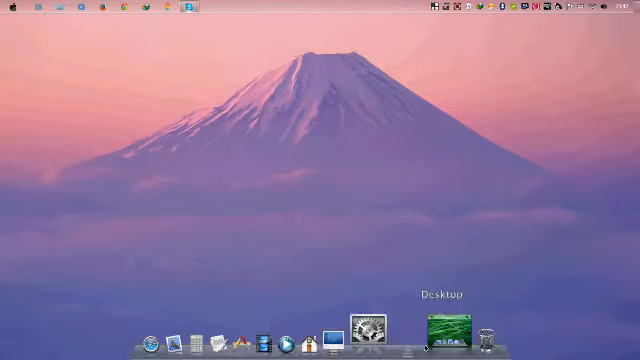
mouse_move(376, 328)
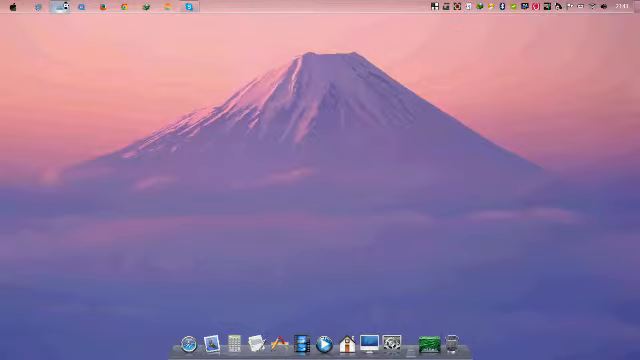
left_click(232, 340)
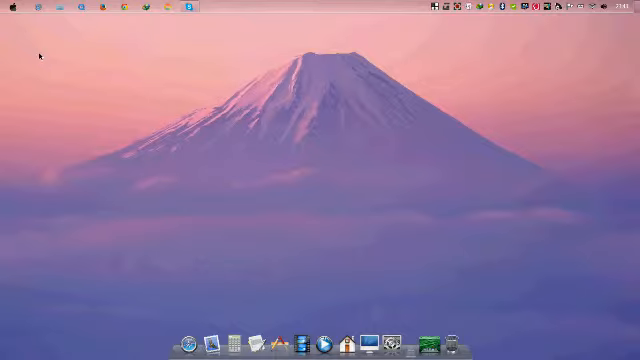
mouse_move(160, 20)
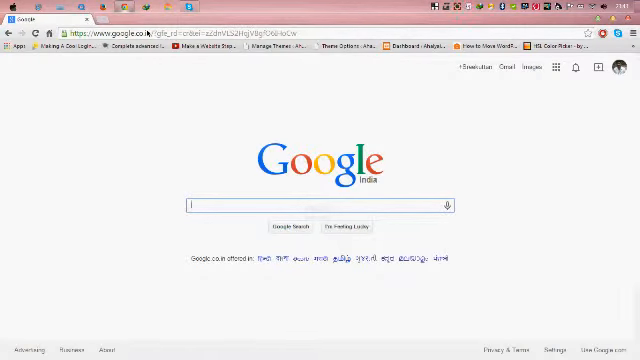
Search Google for the Lion skin pack for Windows 7 and scroll the results to the LO4D.com link
type("lol")
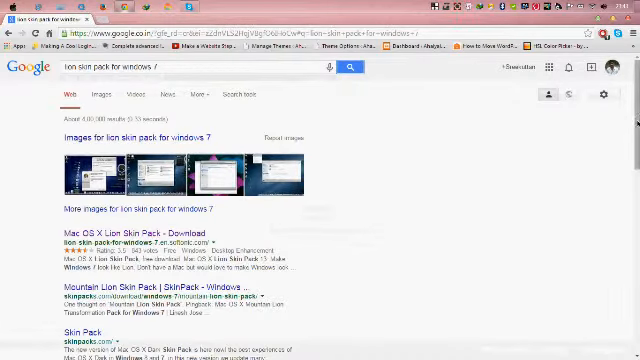
scroll("down", 3)
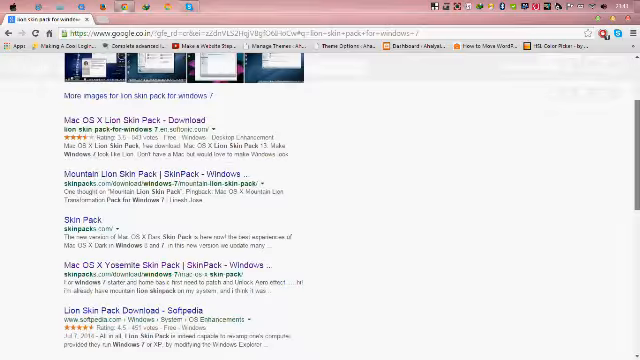
scroll("down", 3)
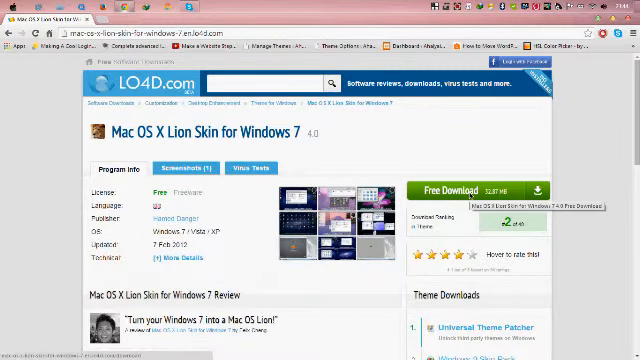
Start the free download of the Mac OS X Lion Skin, continuing despite the virus warning
left_click(468, 192)
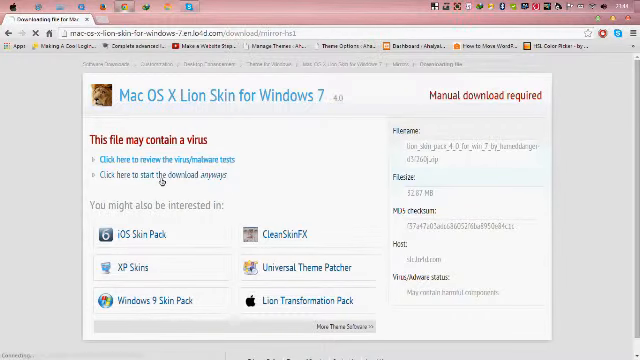
left_click(148, 174)
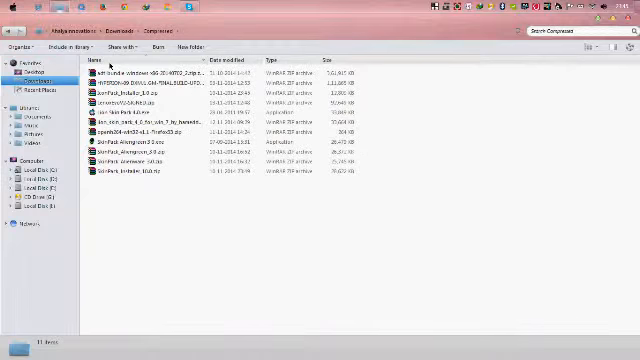
Extract the downloaded Lion skin RAR archive into the Downloads folder with WinRAR
left_click(150, 124)
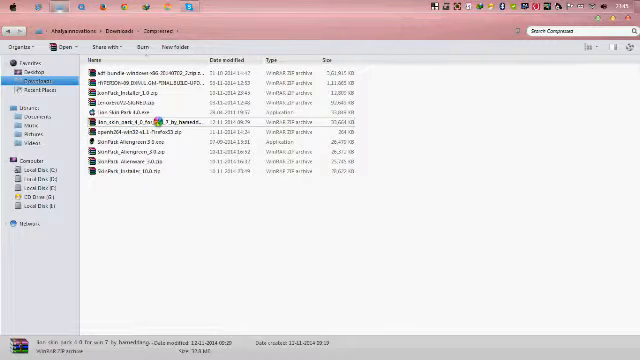
right_click(136, 122)
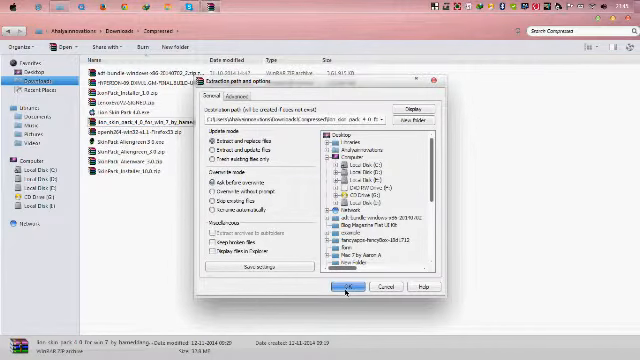
left_click(344, 288)
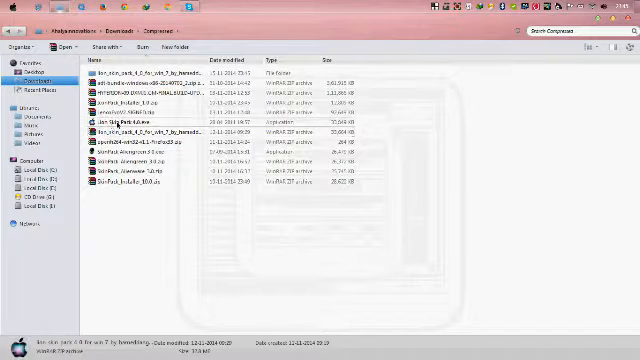
Run the skin pack setup exe and install it with the default components
double_click(130, 120)
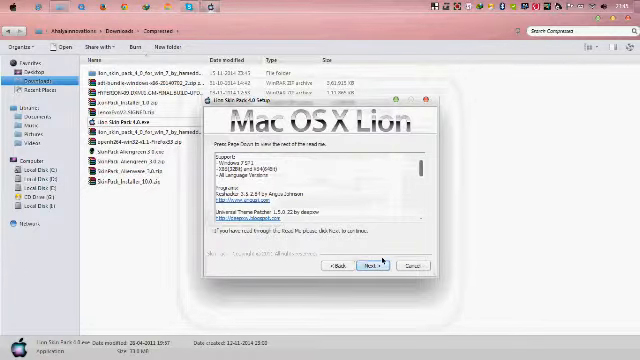
left_click(380, 264)
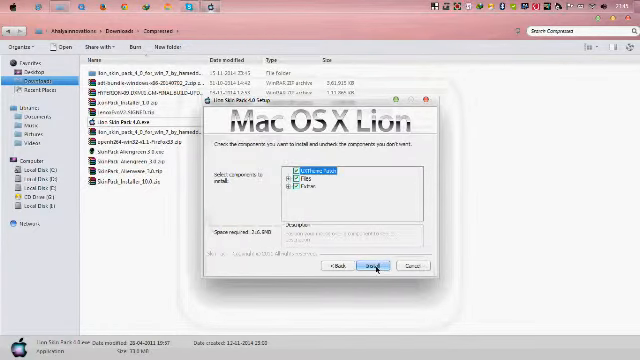
left_click(372, 264)
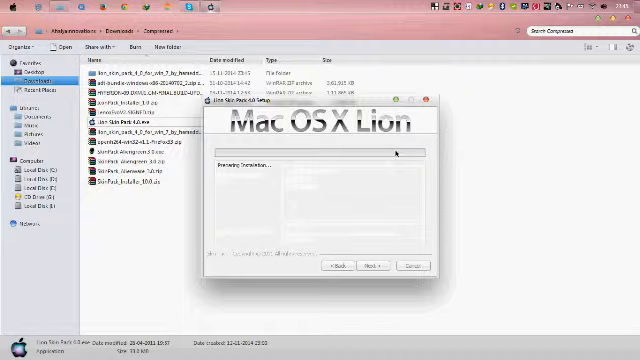
mouse_move(260, 180)
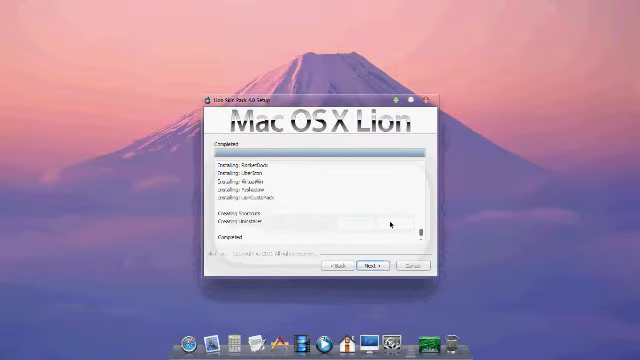
Finish the installer and view the new Mac-styled start menu
left_click(376, 264)
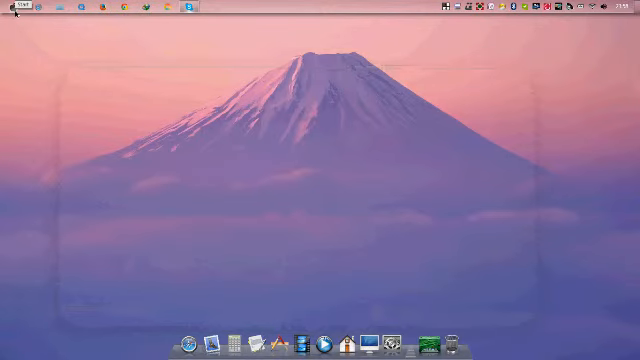
left_click(16, 6)
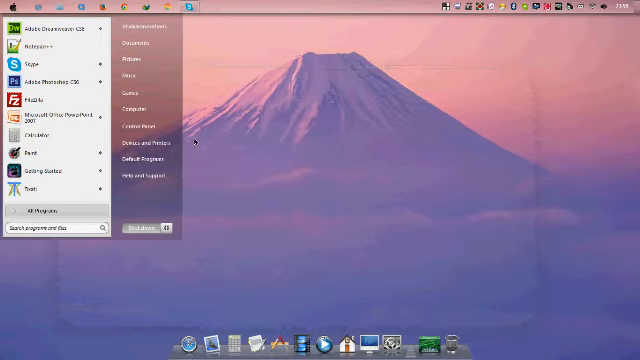